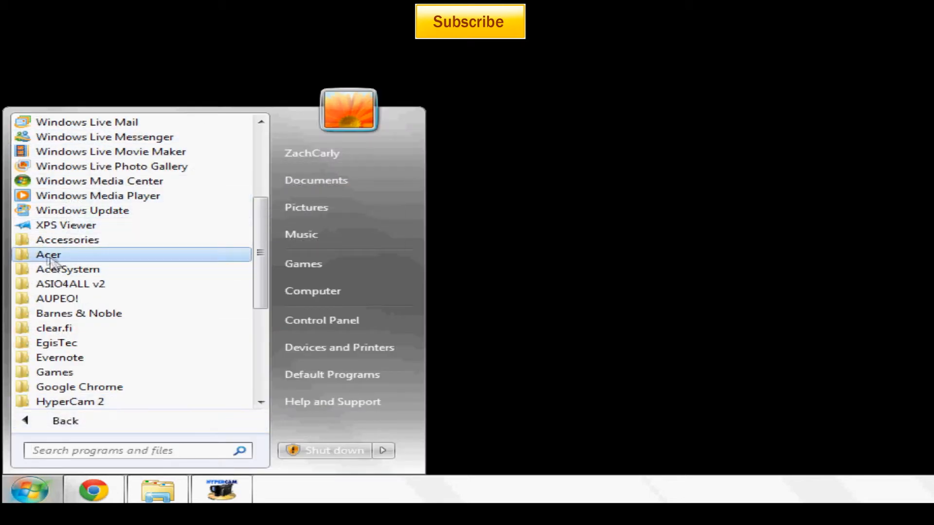
Launch Acer eRecovery Management from the Start menu's Acer folder
{"action": "left_click", "coordinate": [49, 255]}
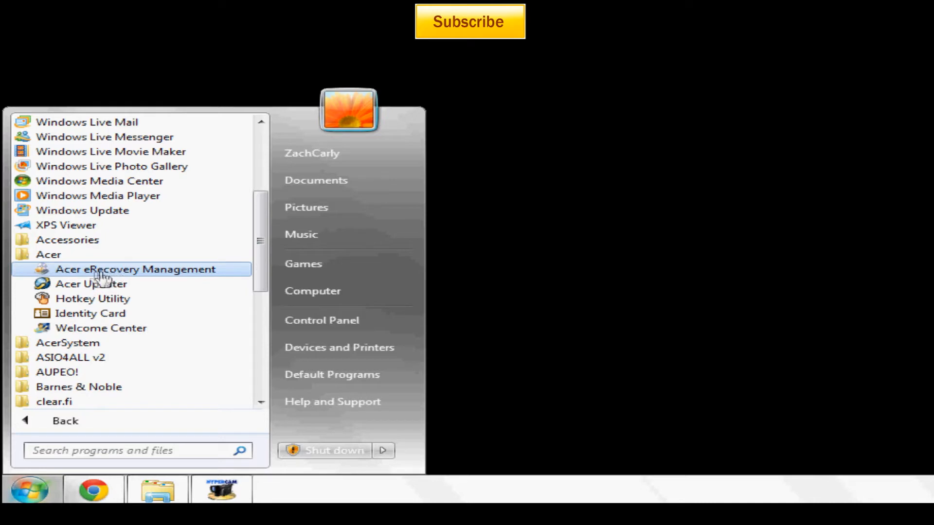
{"action": "left_click", "coordinate": [136, 268]}
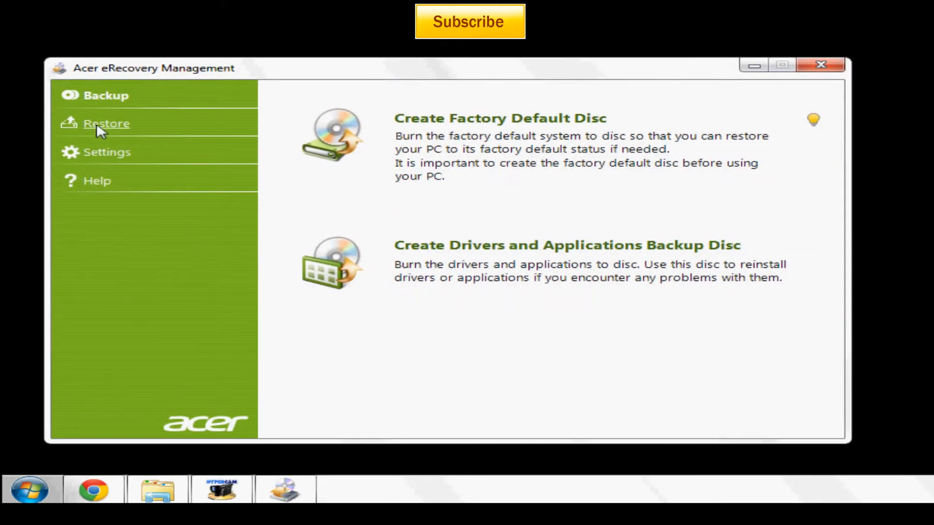
Switch to the Restore section in the left sidebar
{"action": "left_click", "coordinate": [106, 123]}
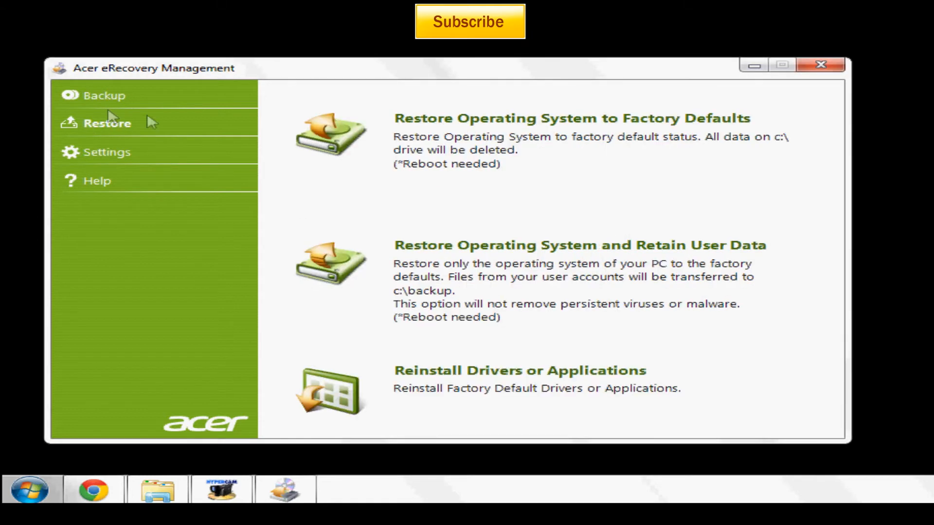
{"action": "mouse_move", "coordinate": [467, 127]}
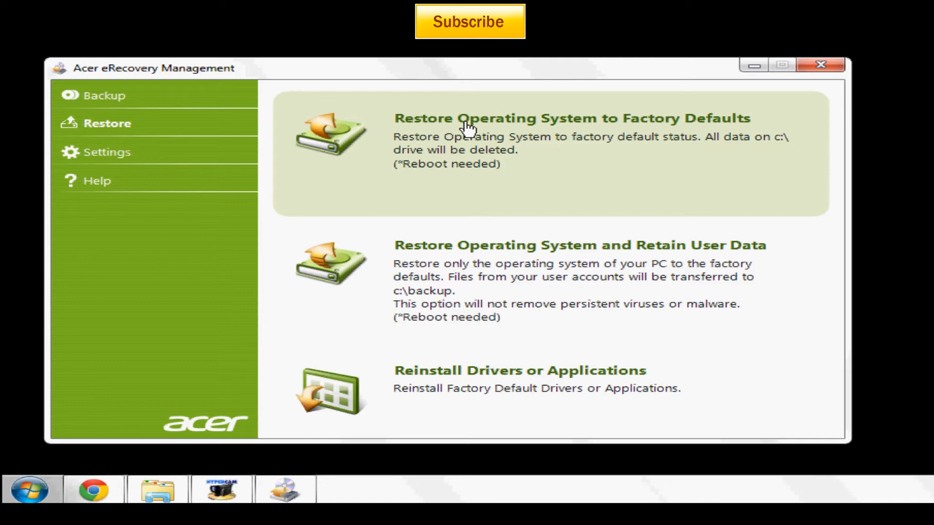
{"action": "mouse_move", "coordinate": [548, 140]}
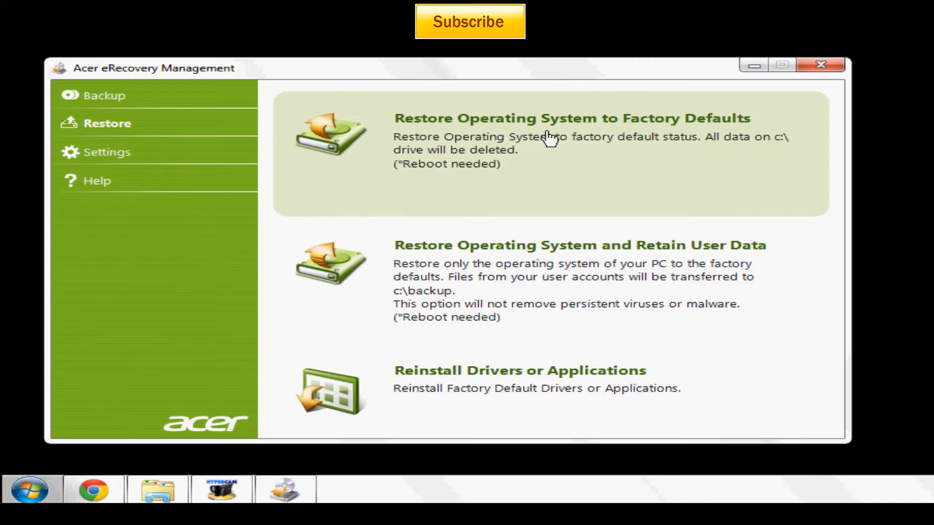
Choose Restore Operating System to Factory Defaults and select Yes in Confirm Restoration
{"action": "left_click", "coordinate": [566, 118]}
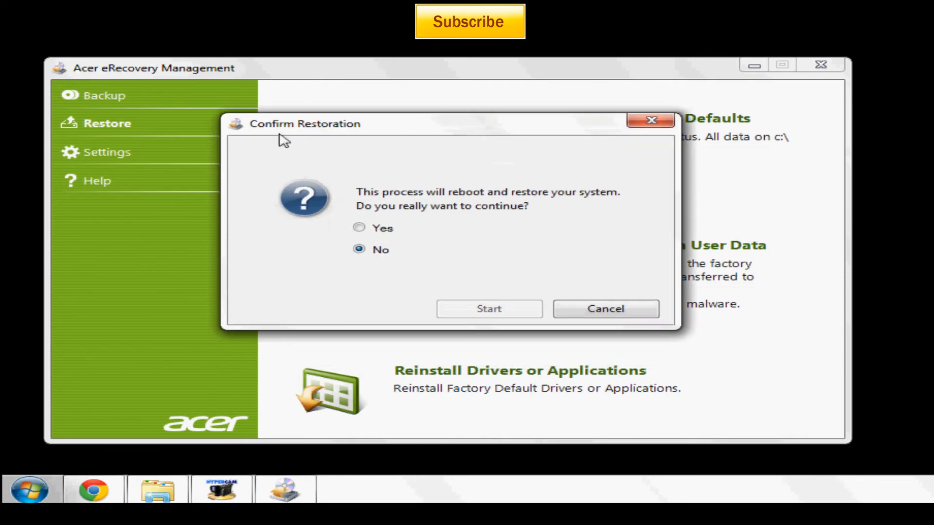
{"action": "left_click", "coordinate": [359, 227]}
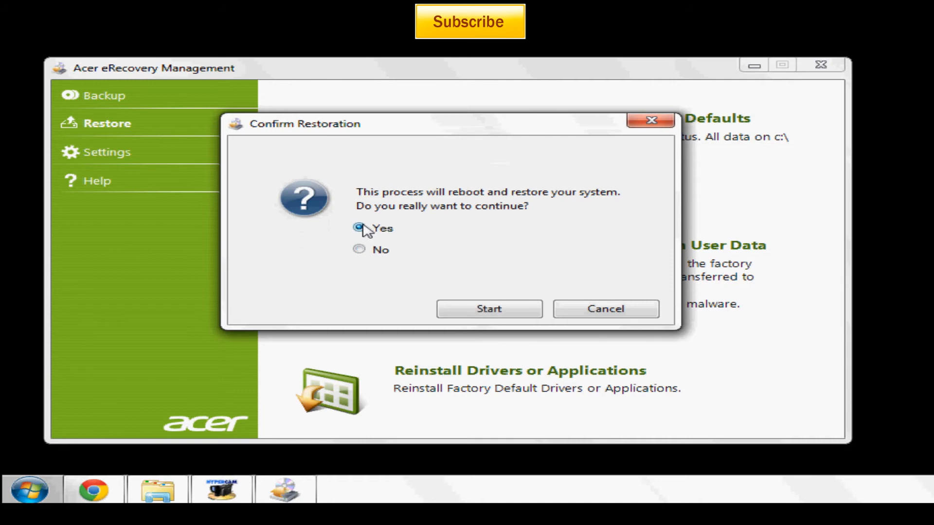
{"action": "left_click", "coordinate": [359, 228]}
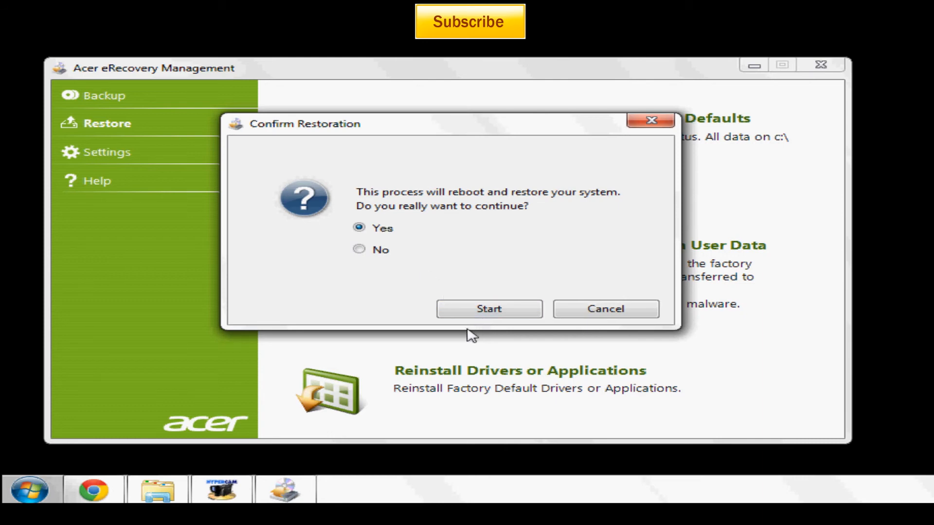
{"action": "mouse_move", "coordinate": [488, 339]}
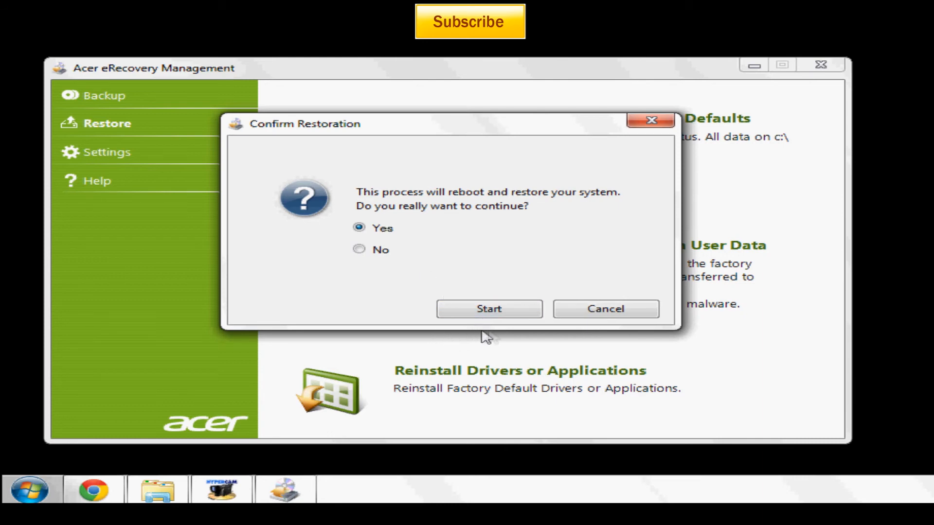